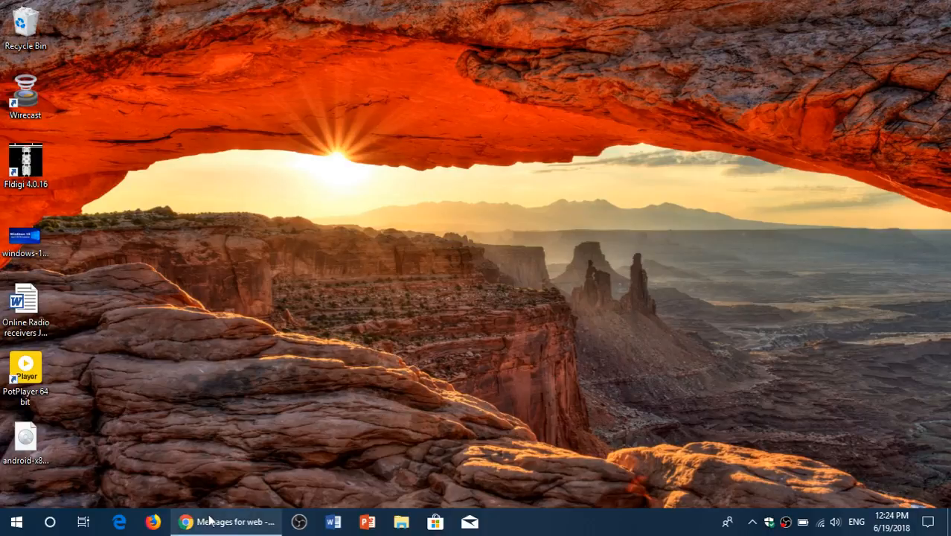
# Step: Restore the Chrome 'Messages for web' window from the taskbar to show the QR pairing page
pyautogui.click(213, 522)
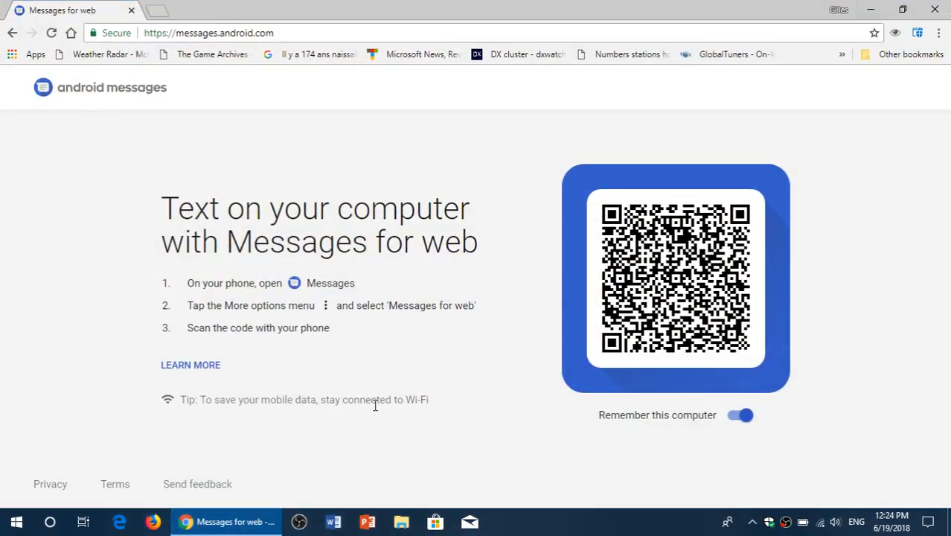
pyautogui.moveTo(492, 438)
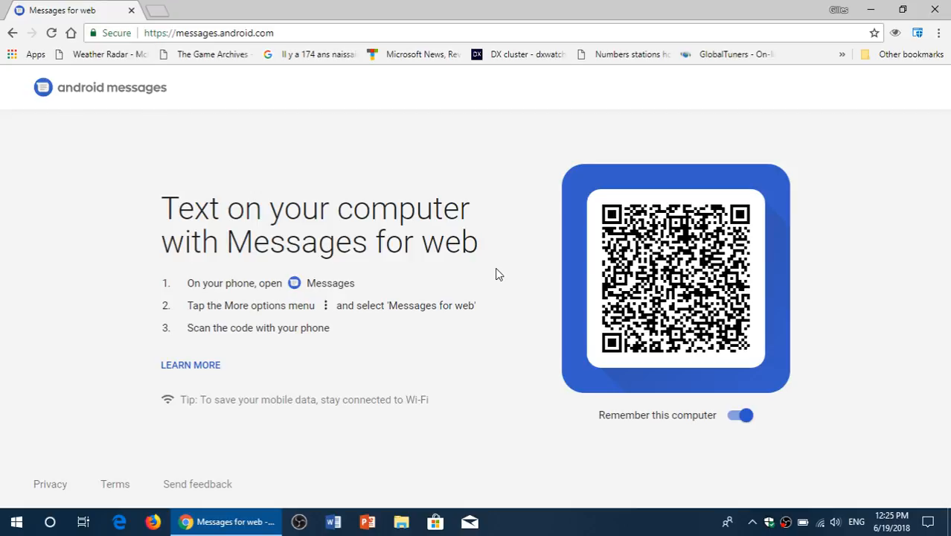
pyautogui.moveTo(292, 305)
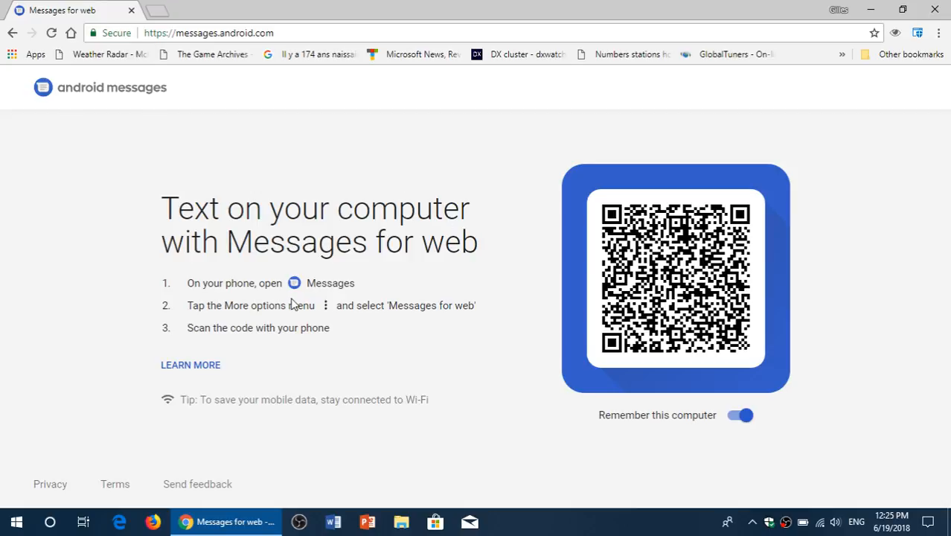
pyautogui.moveTo(408, 343)
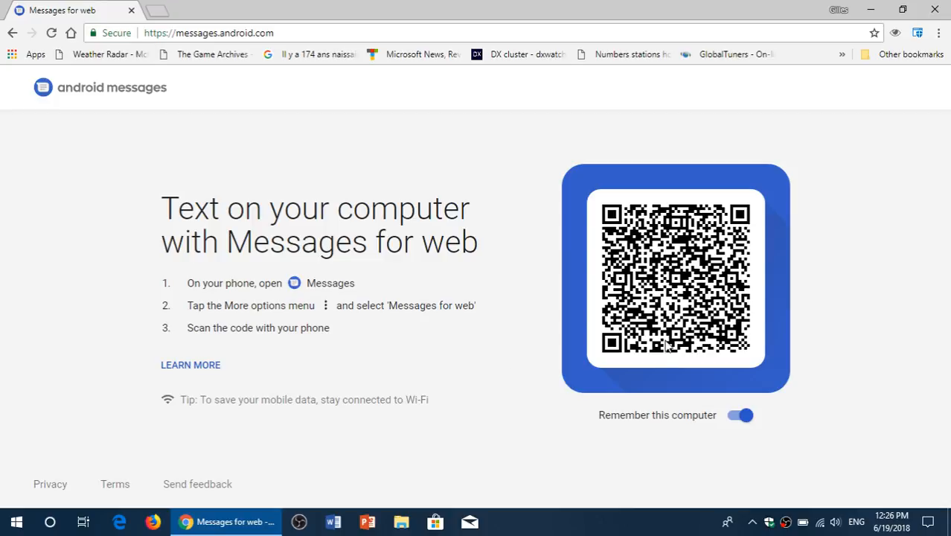
pyautogui.moveTo(708, 420)
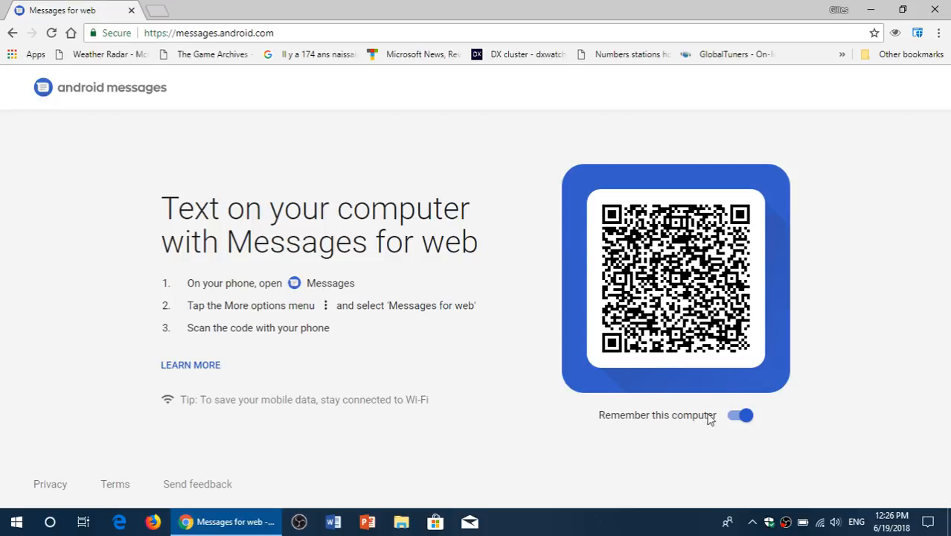
pyautogui.moveTo(533, 461)
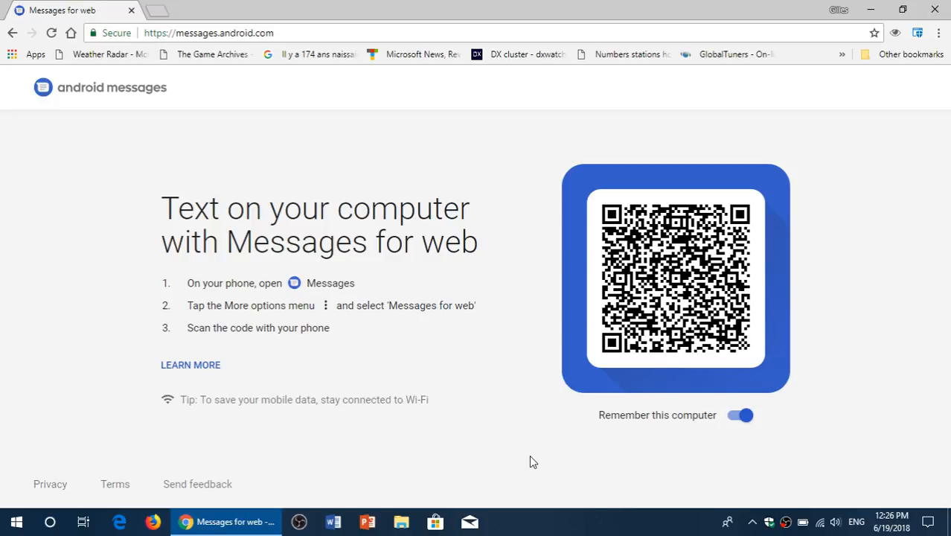